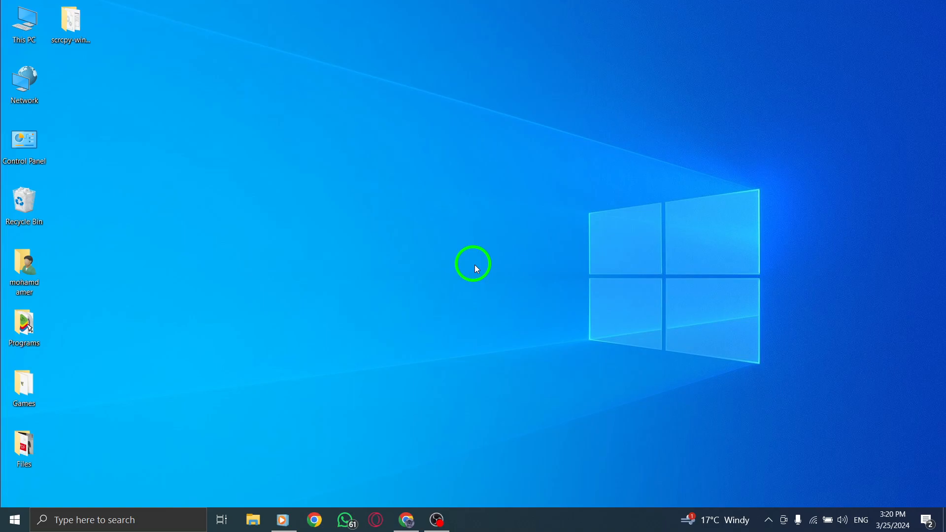
mouse_move(474, 287)
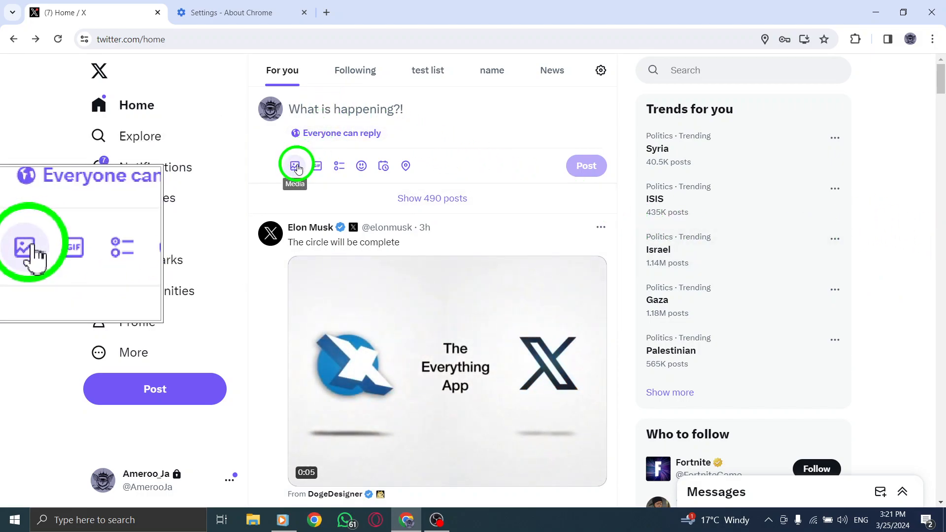
Attach the robot image '123' to the new post draft via the media picker
click(296, 166)
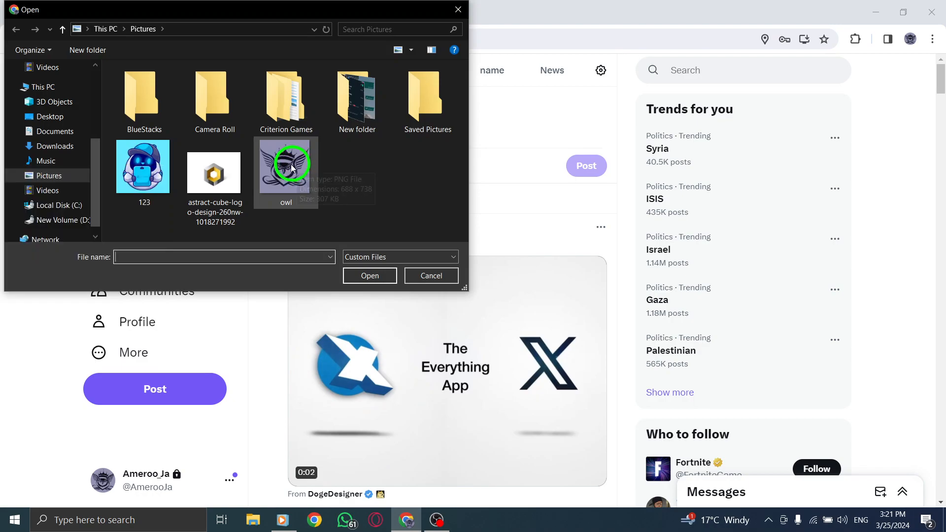
click(143, 167)
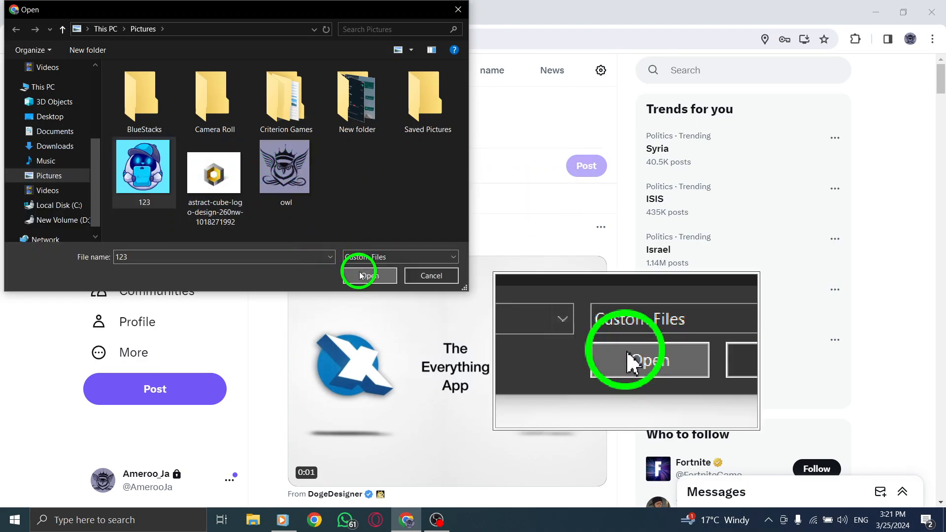
click(366, 276)
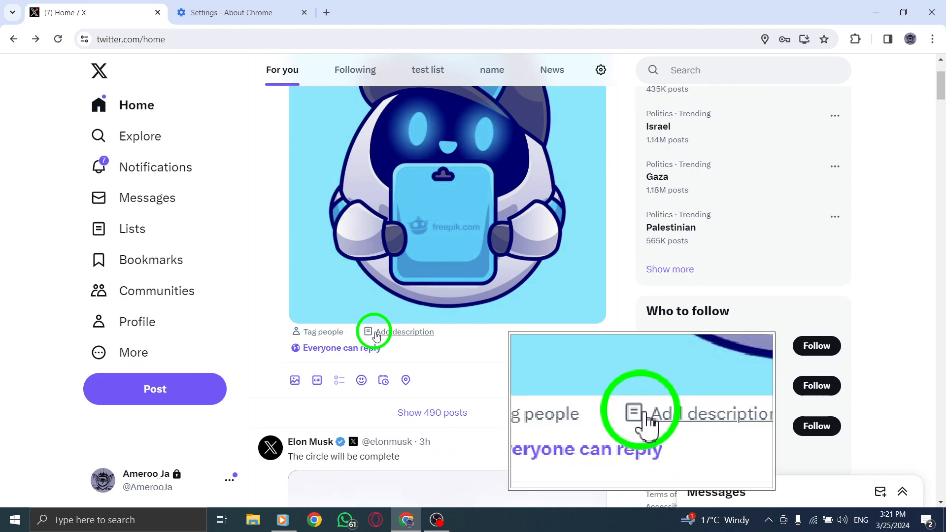
Add the alt text description 'logo' to the attached robot image and save it
click(367, 331)
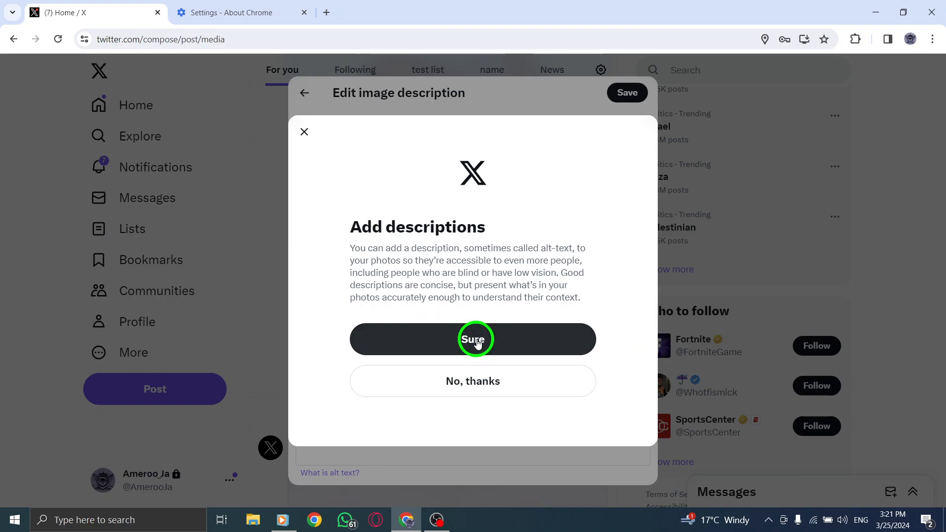
click(472, 338)
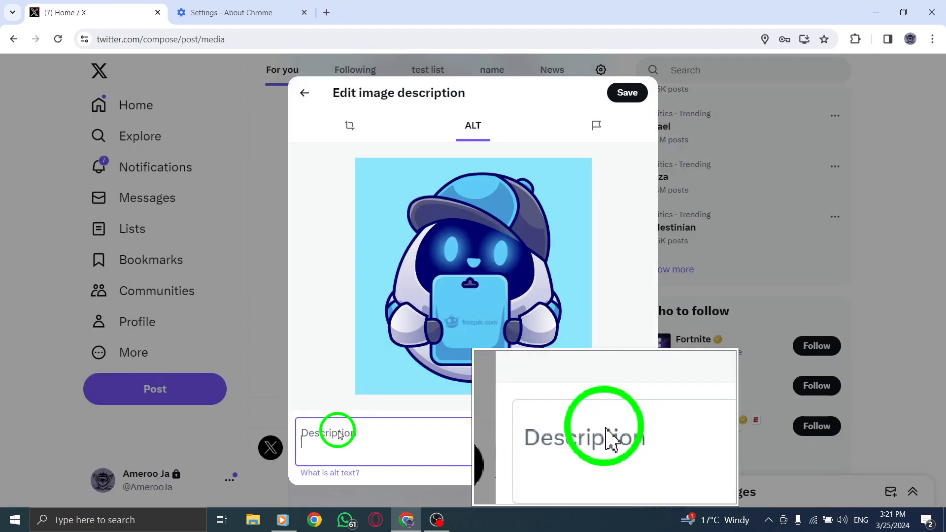
click(336, 440)
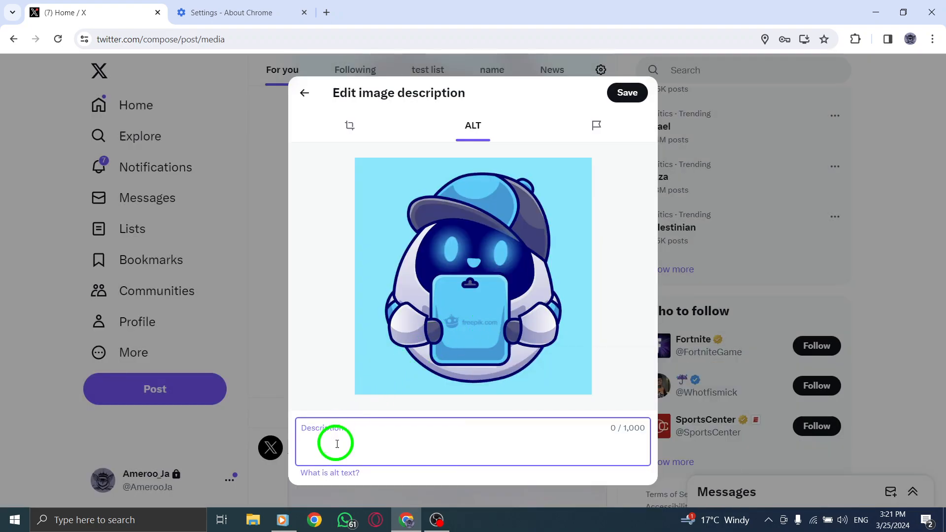
text(log)
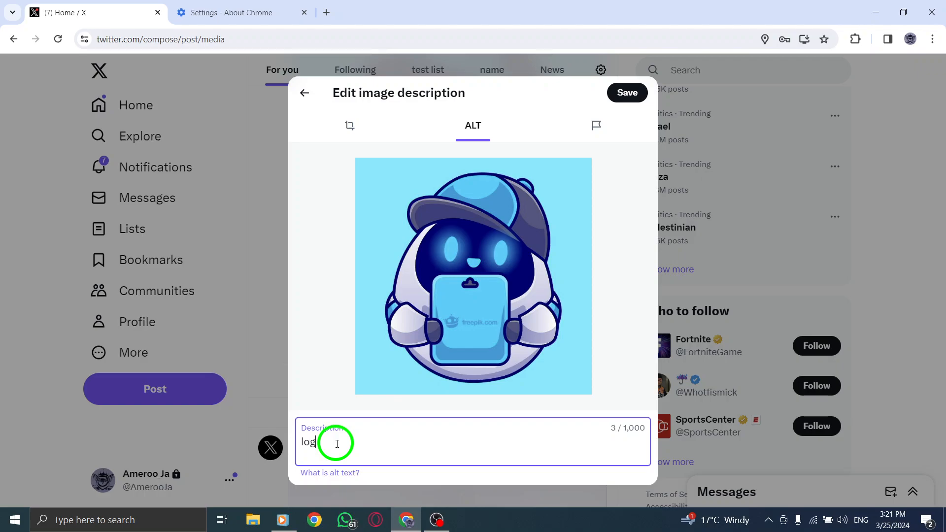
text(o)
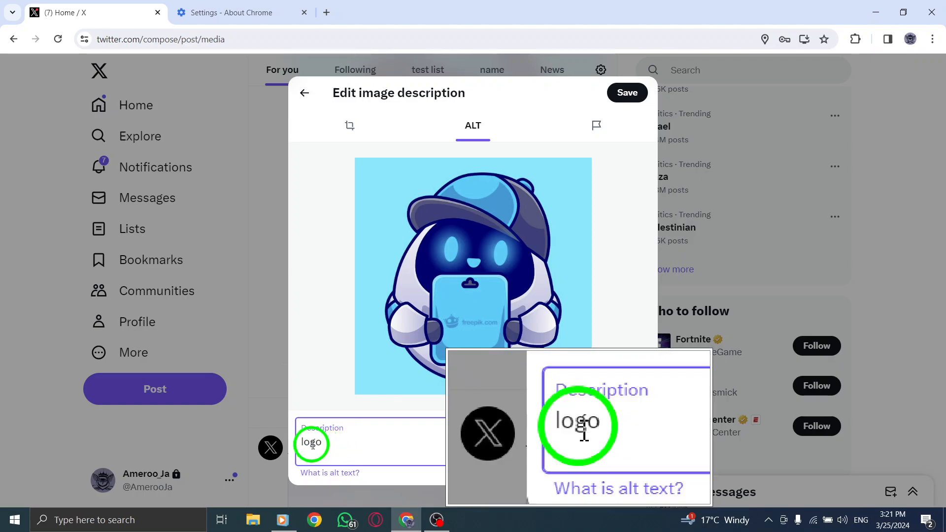
click(356, 442)
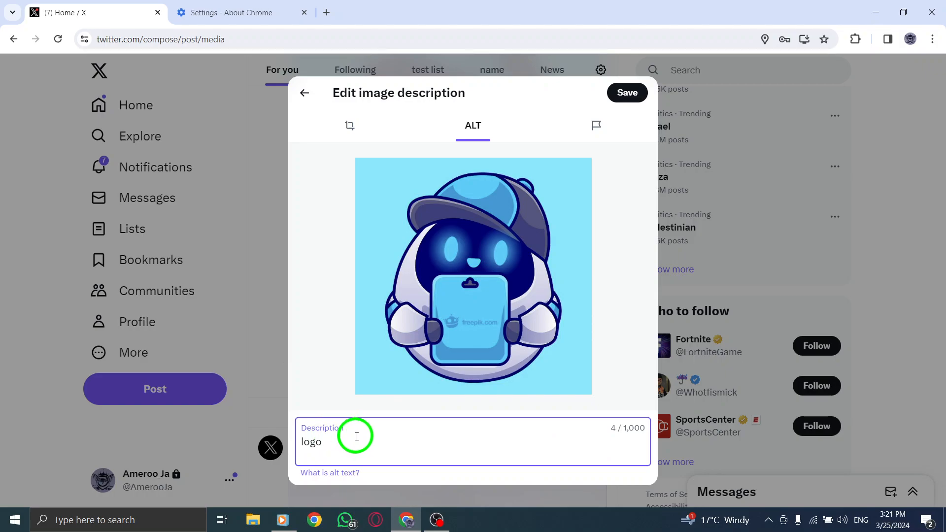
click(627, 93)
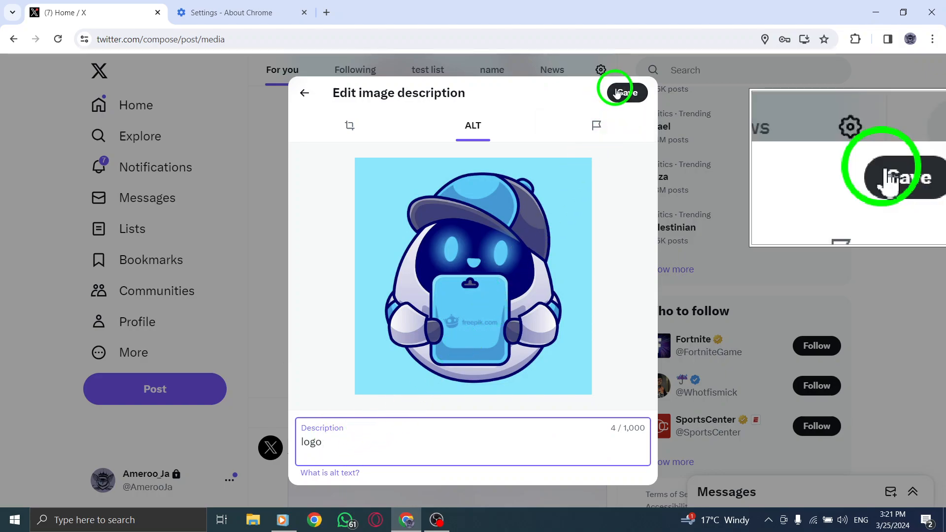
click(622, 92)
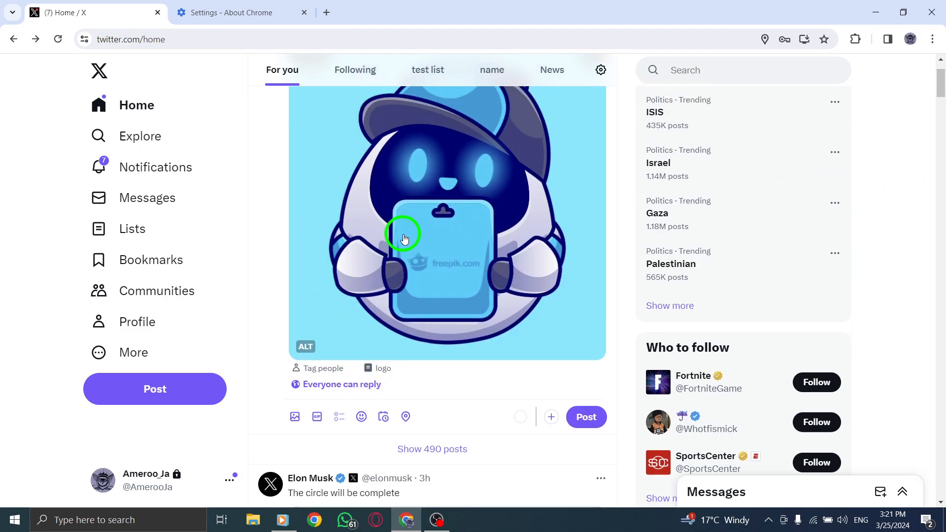
scroll(down, 3)
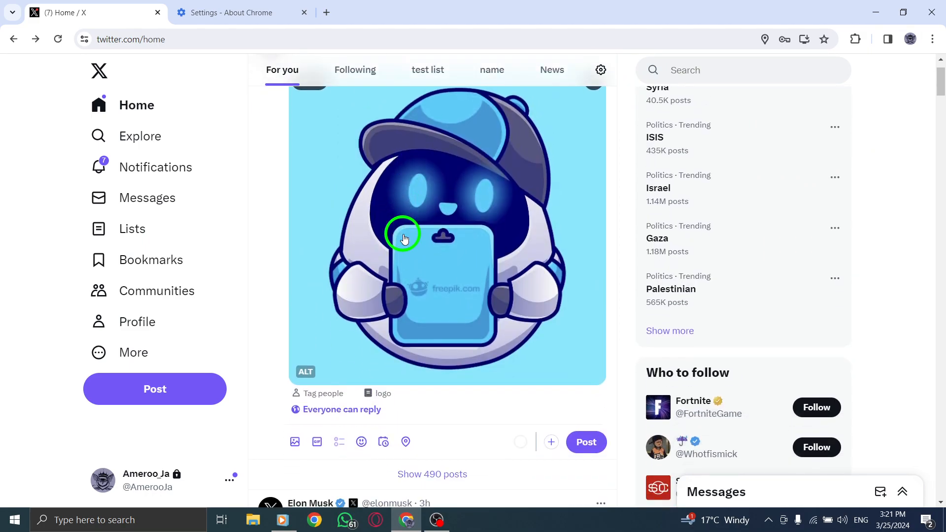
mouse_move(519, 234)
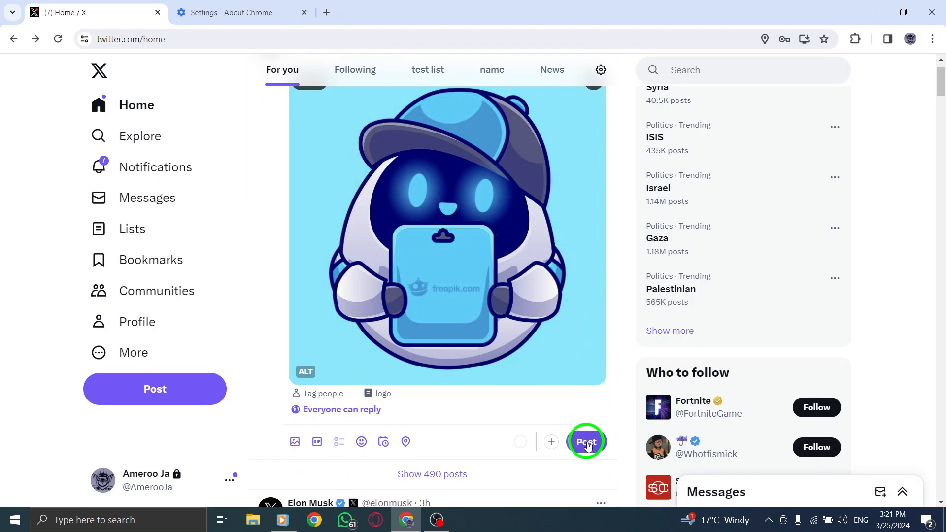
Publish the post and reveal the image's 'logo' description from the ALT badge
click(585, 441)
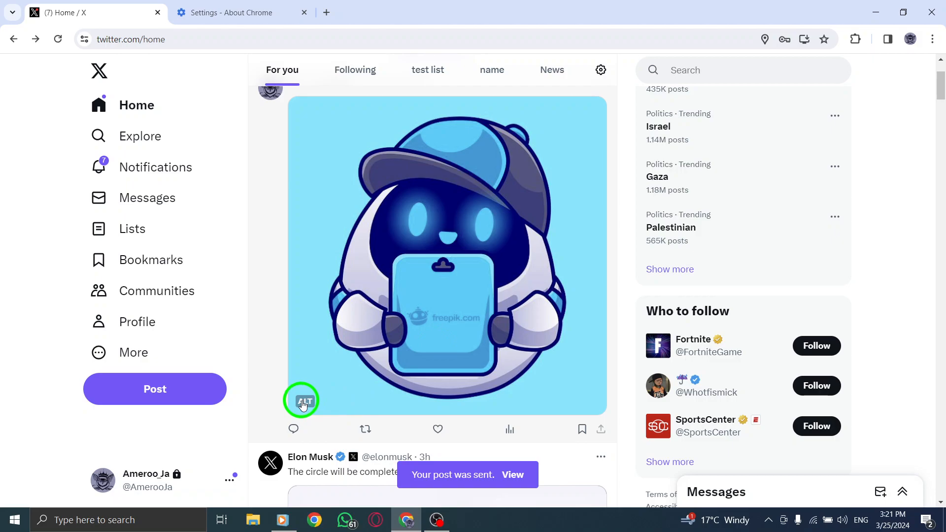
click(303, 401)
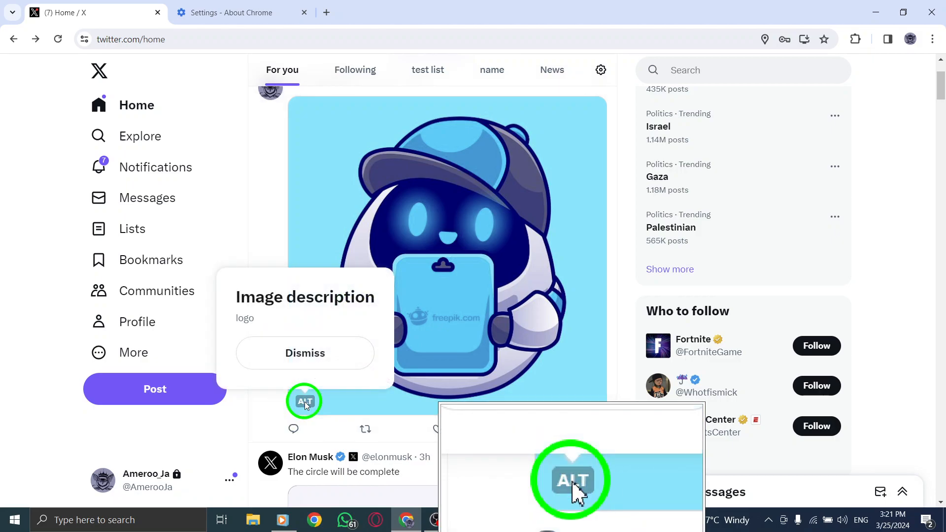